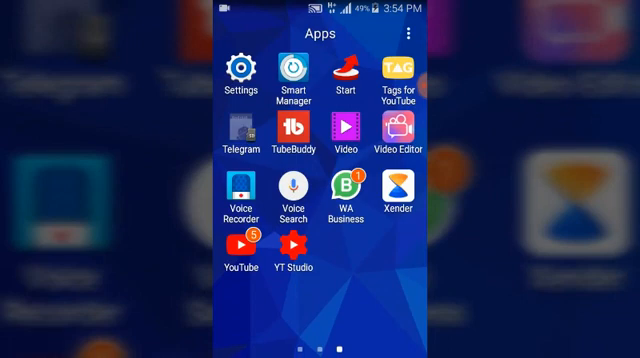
Step: Search the app store for video editors, then return to the phone's app list
scroll("left", 3)
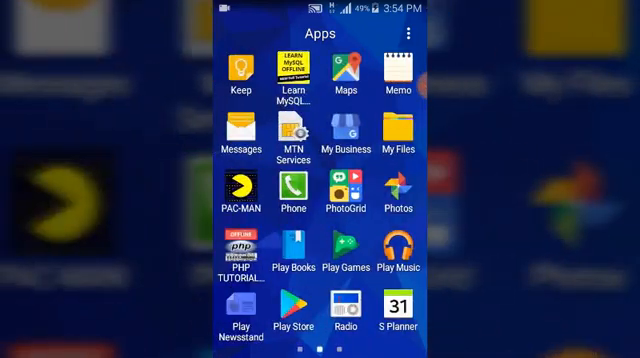
left_click(288, 316)
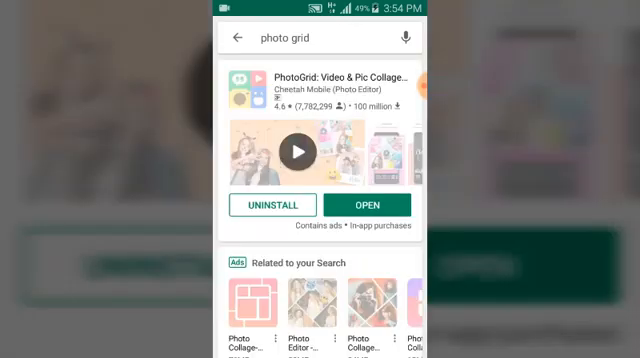
left_click(320, 36)
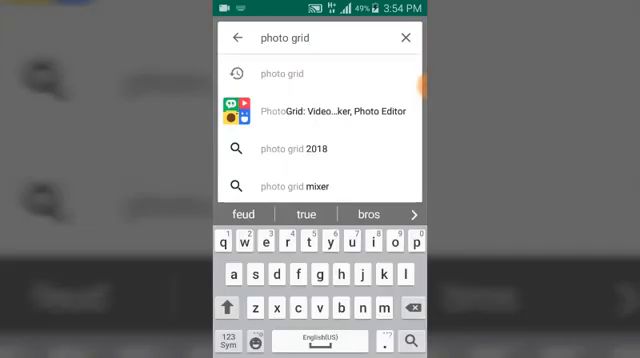
left_click(406, 38)
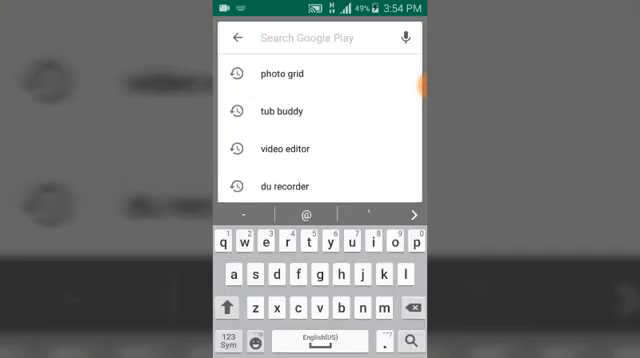
type("video")
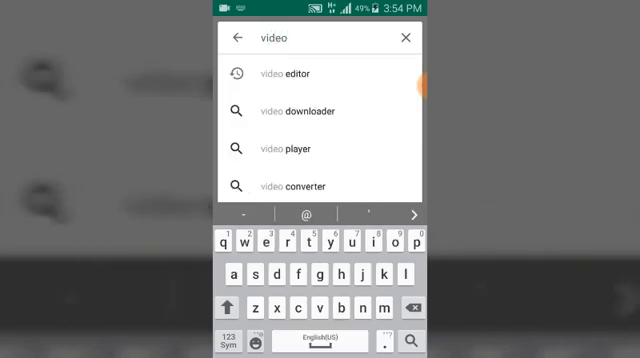
left_click(288, 74)
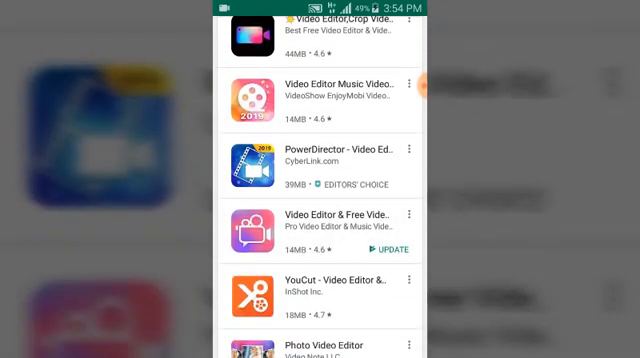
left_click(300, 228)
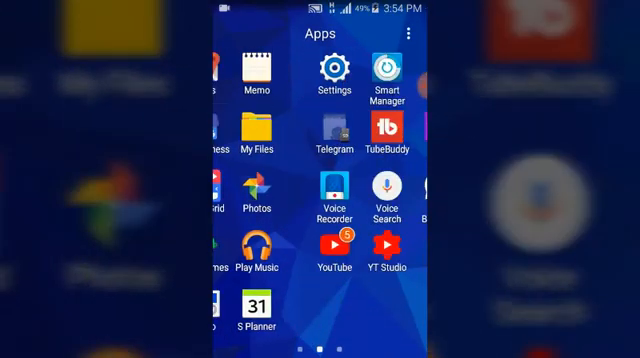
Step: Launch VideoShow, browse the recordmaster folder, then add the 6-second clip from Download
scroll("left", 3)
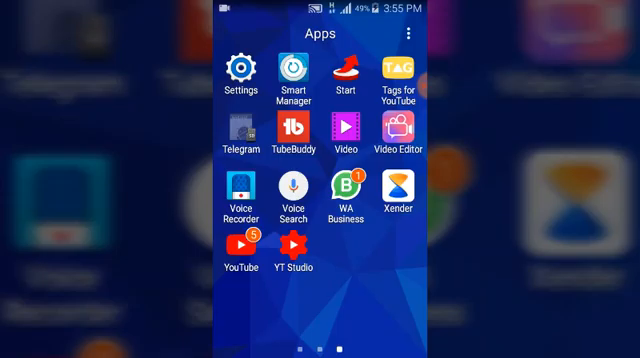
left_click(398, 136)
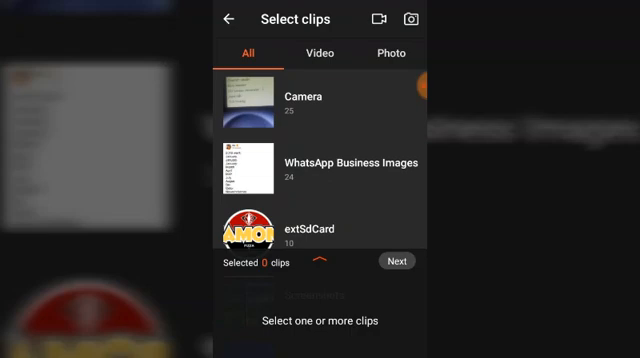
left_click(320, 54)
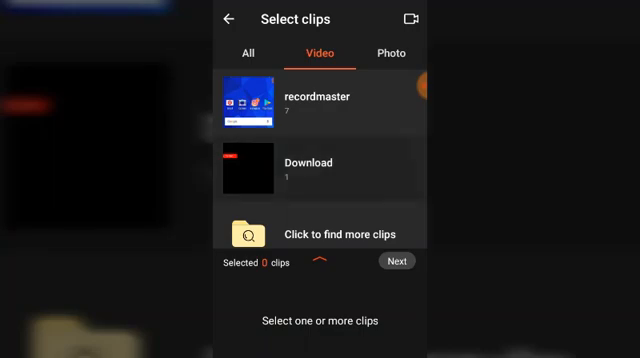
left_click(244, 176)
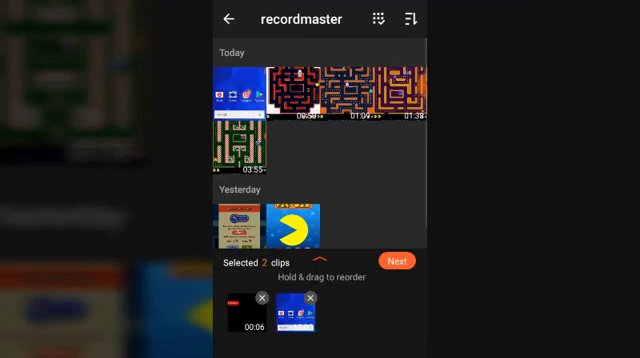
left_click(232, 20)
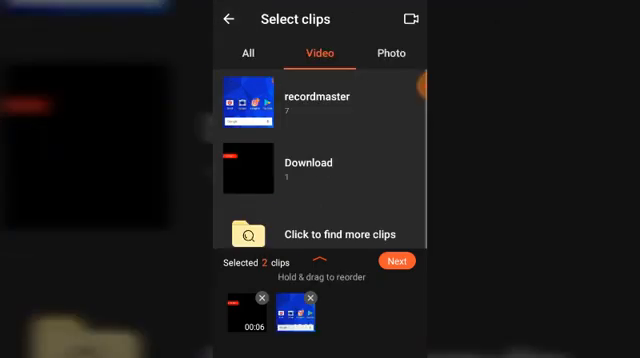
left_click(310, 162)
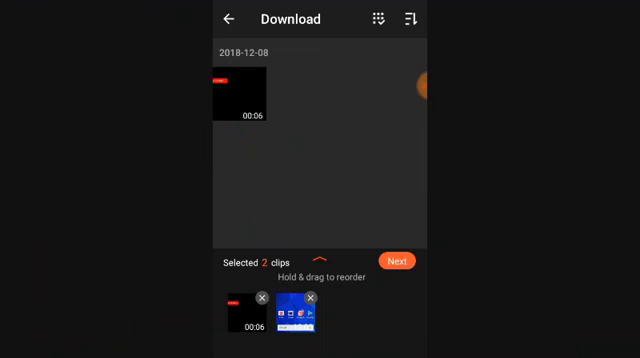
left_click(236, 96)
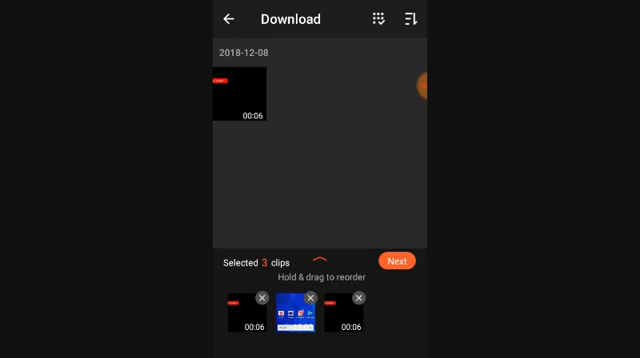
Step: Load the three clips into the editor and scroll through the Edit tools to reach Subtitle
left_click(398, 260)
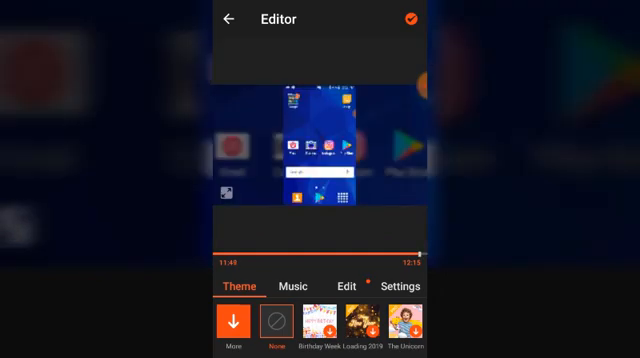
left_click(344, 286)
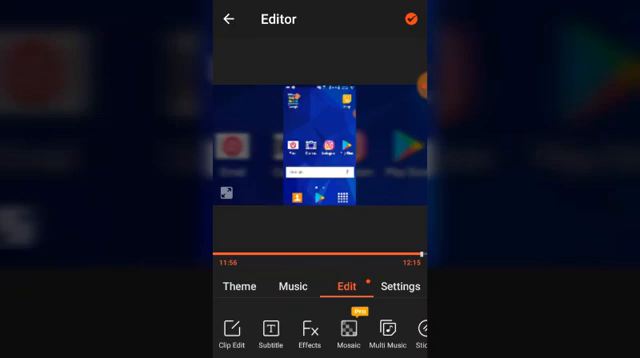
scroll("left", 3)
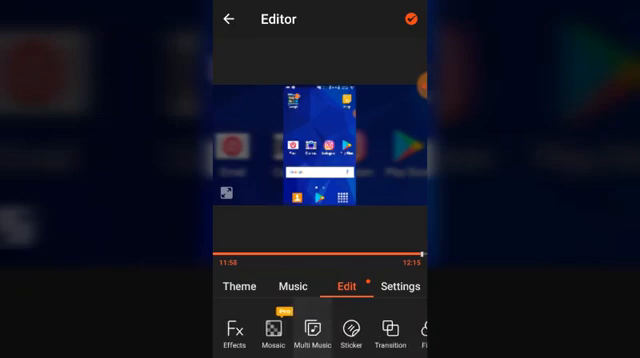
scroll("left", 3)
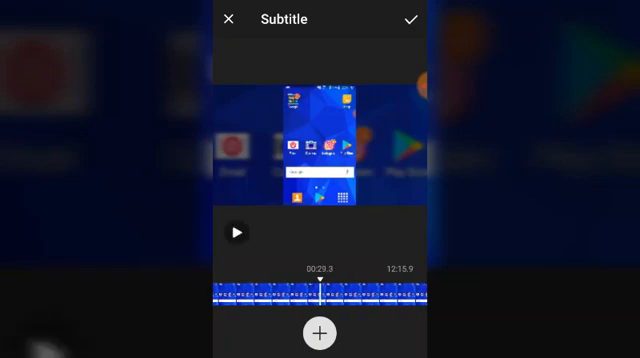
Step: Create a first subtitle on the timeline and reopen its text box for editing
left_click(240, 232)
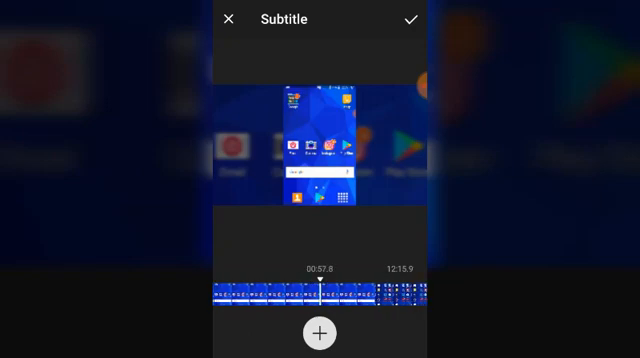
left_click(320, 332)
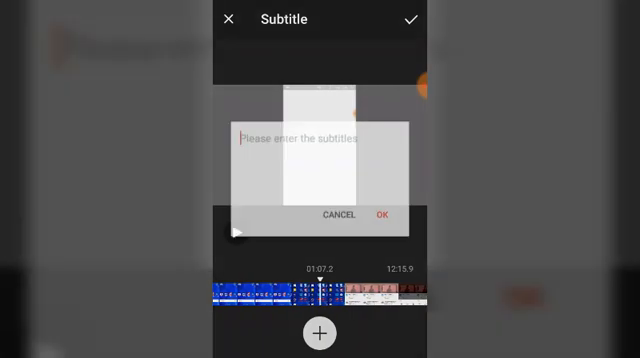
left_click(310, 140)
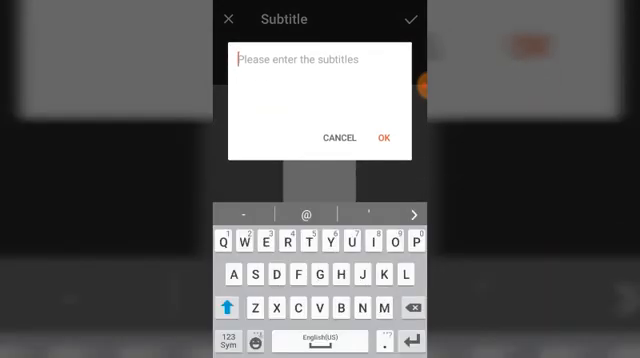
type("1. y")
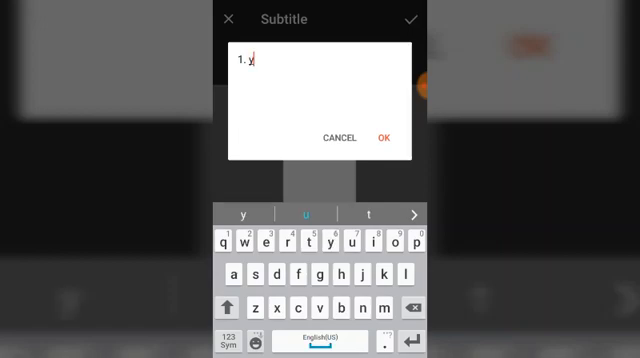
key("Backspace")
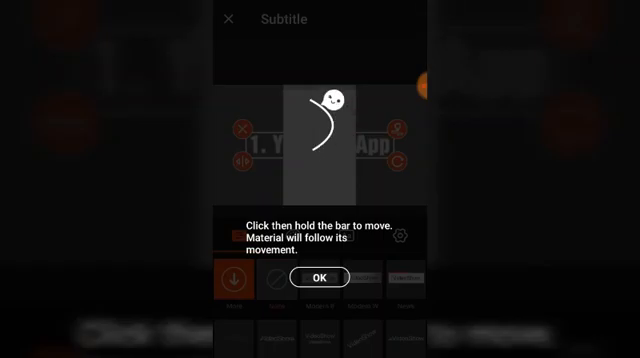
left_click(320, 276)
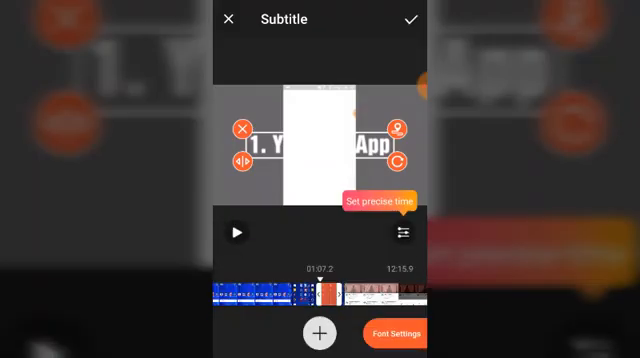
left_click(304, 144)
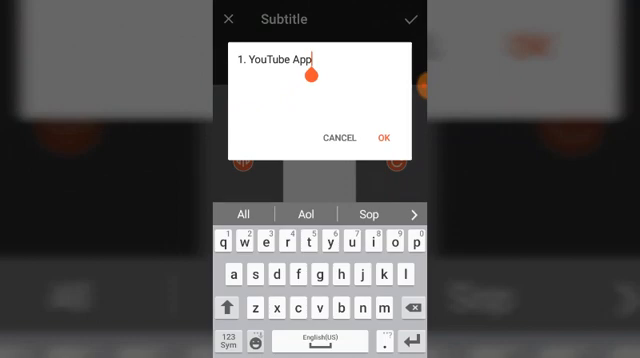
Step: Enter the caption text '1. YouTube App' and bring up its font settings
left_click(388, 136)
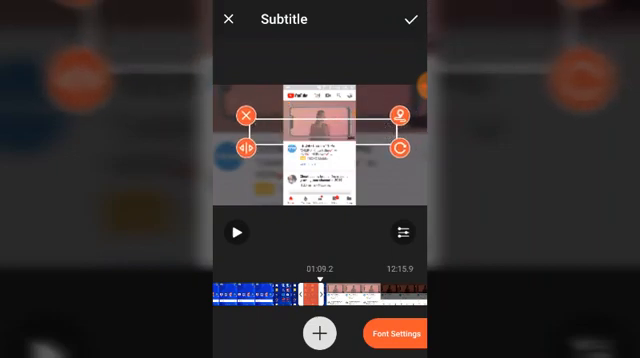
type("1. YouTube App")
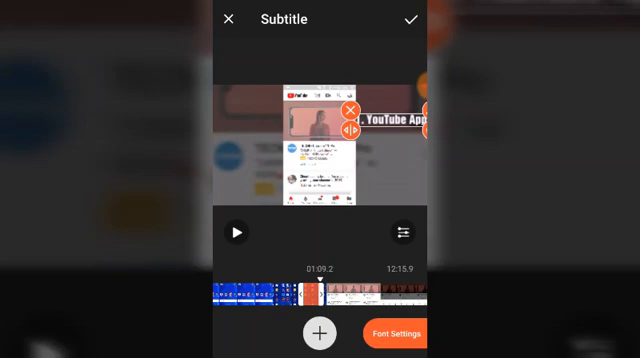
left_click(394, 334)
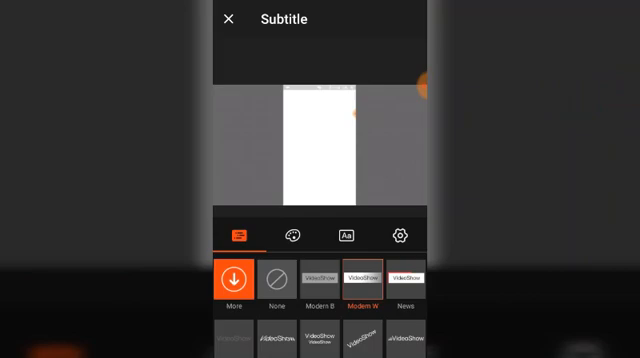
Step: Choose a font style for the first caption and start a new subtitle in the second clip
left_click(296, 234)
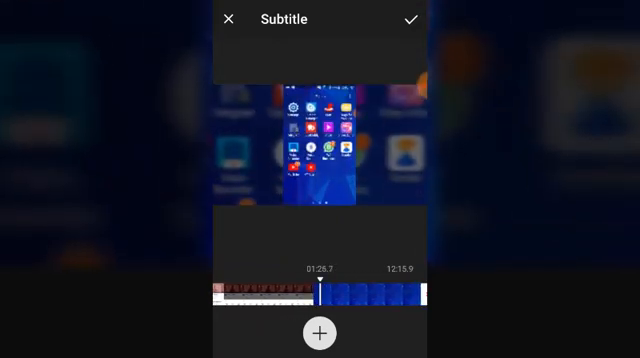
left_click(318, 332)
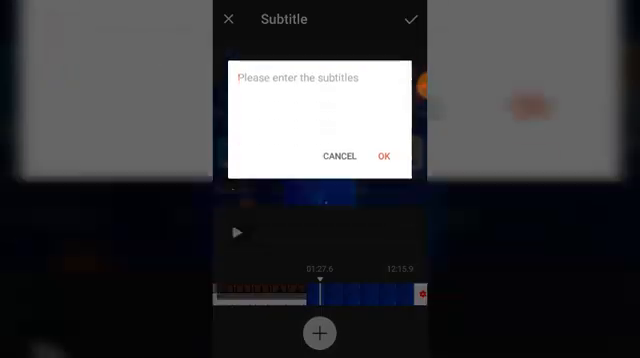
Step: Enter the second subtitle text '2. Yt Creator Stud' and confirm it
left_click(320, 100)
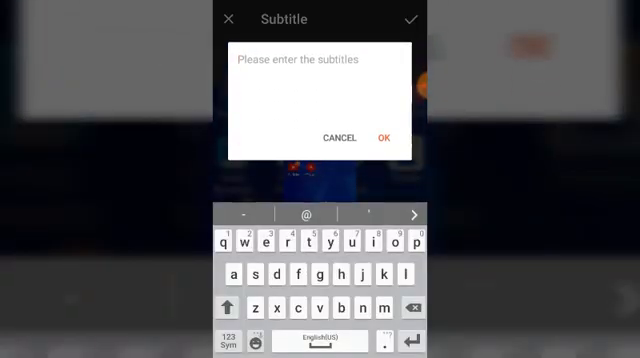
type("2")
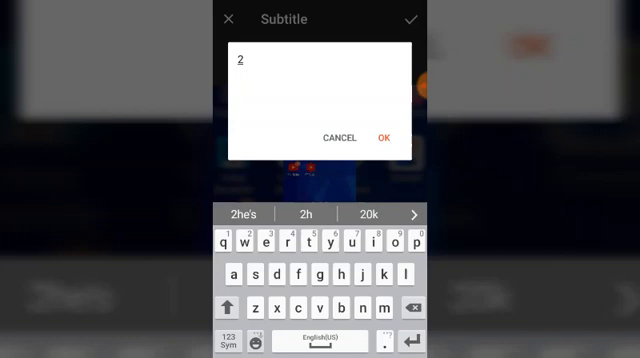
type(".")
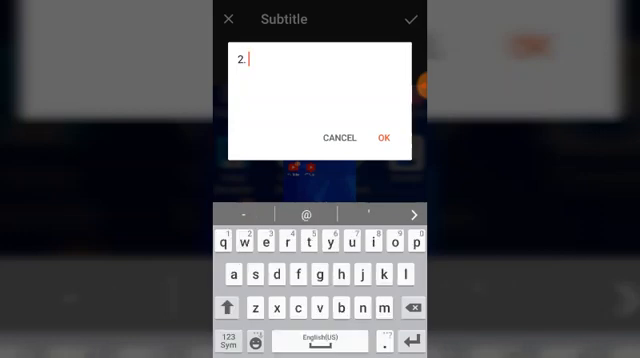
type("th")
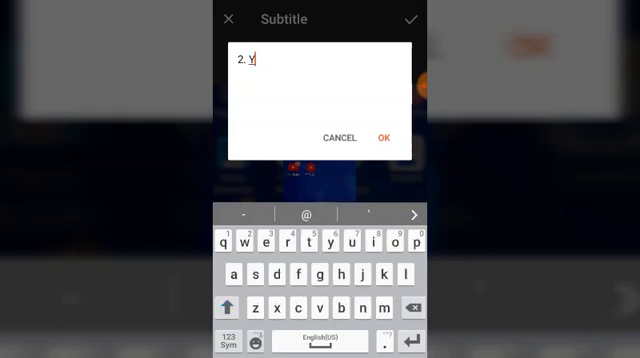
type("t")
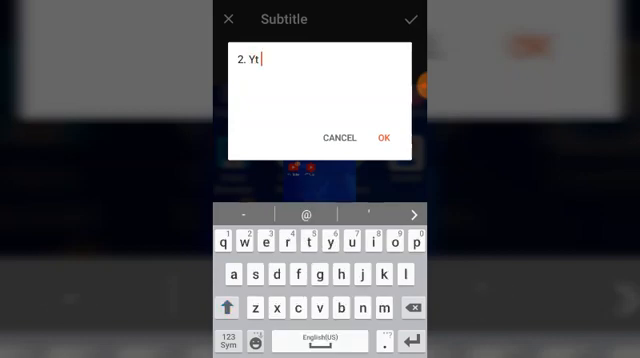
type("Creator")
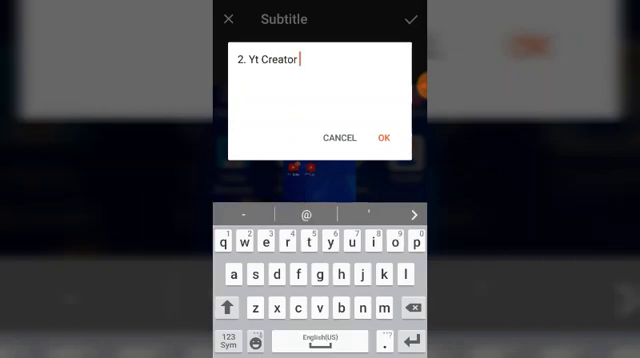
type("Stud")
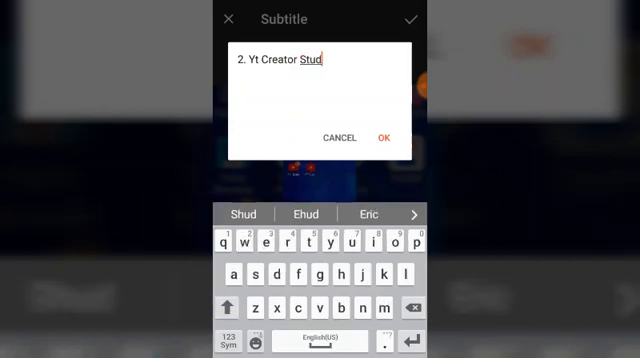
left_click(388, 136)
type("D")
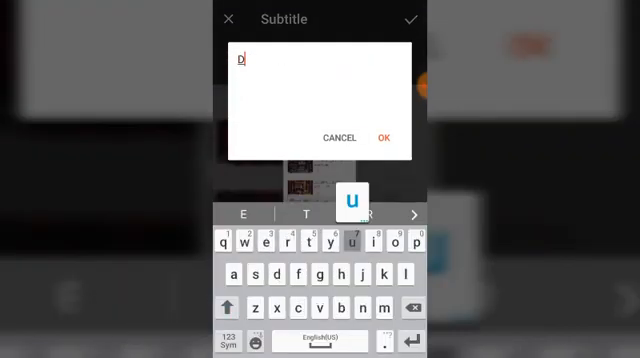
Step: Enter the subtitle text 'Du Screen record' for the screen-recorder clip and confirm it
type("u")
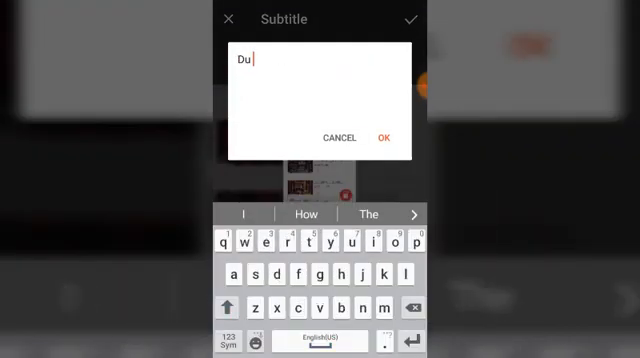
type("Scre")
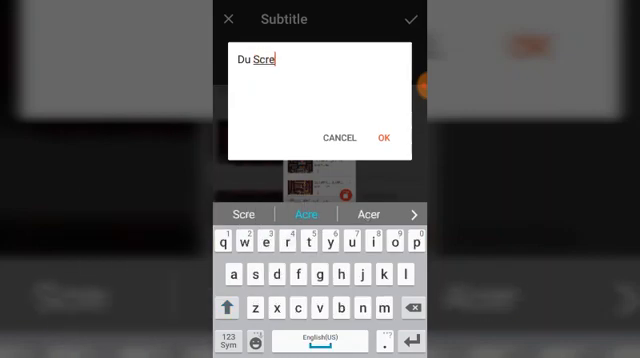
type("b")
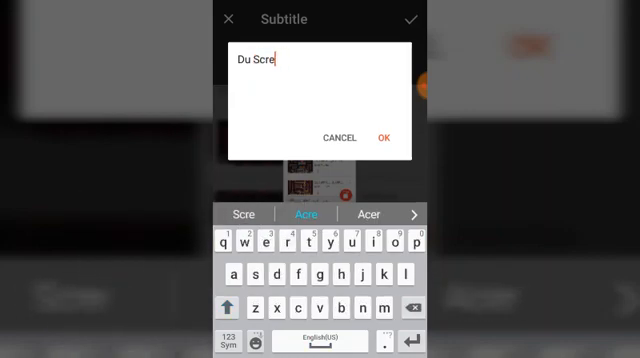
type("en re")
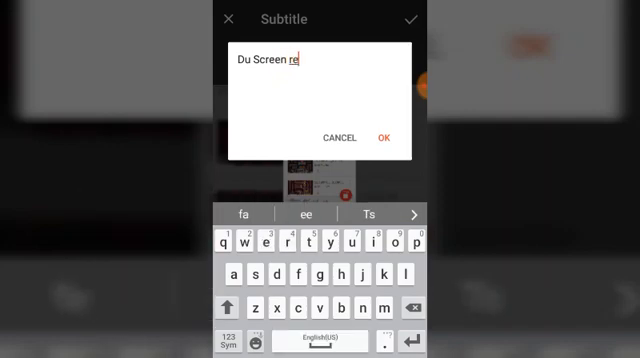
type("cor")
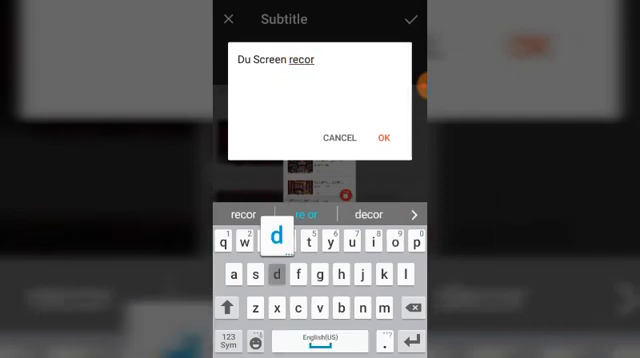
type("dr")
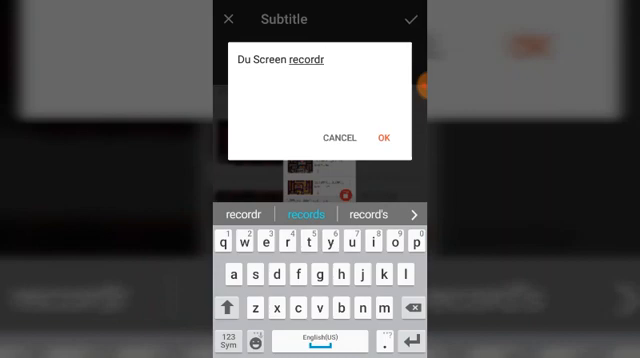
left_click(388, 136)
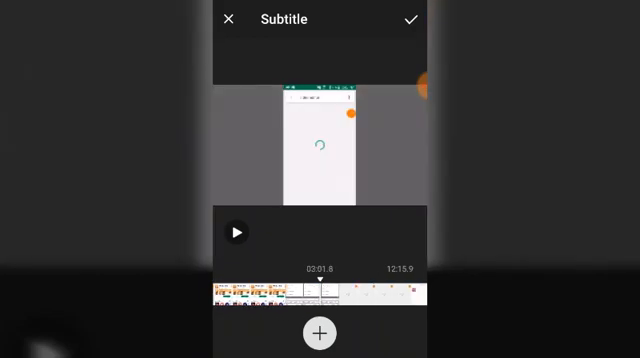
Step: Add a fourth subtitle reading '4. Video editor' over the editing-apps clip
left_click(320, 332)
type("4. Vi")
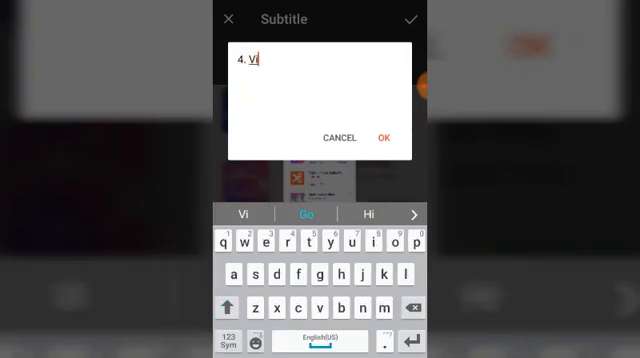
type("deo ed")
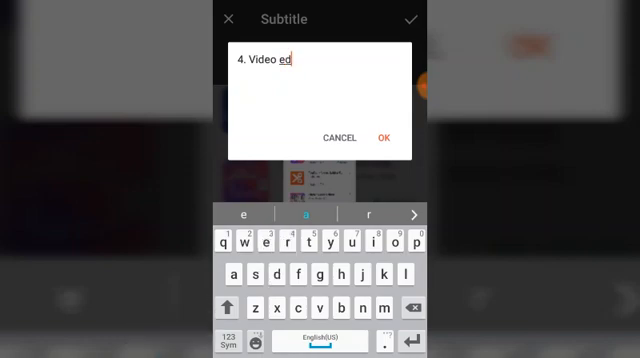
type("itor")
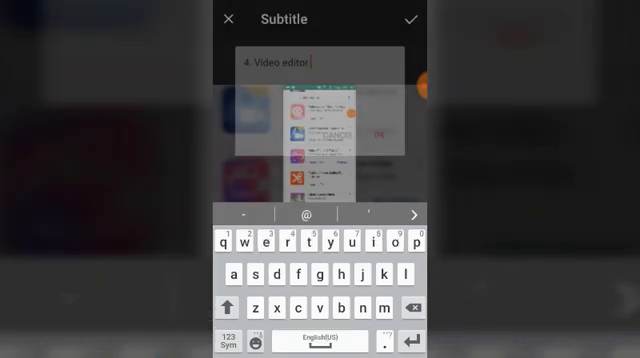
left_click(408, 20)
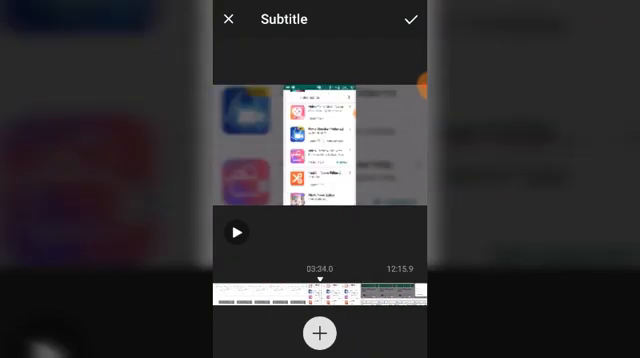
Step: Add the fifth subtitle '5. Tub buddy' and apply all subtitles to return to the editor
left_click(320, 332)
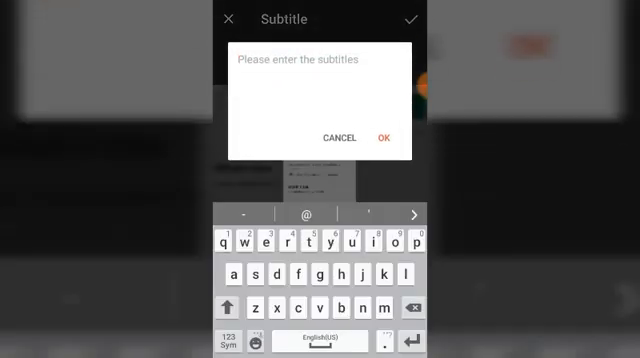
type("5. I")
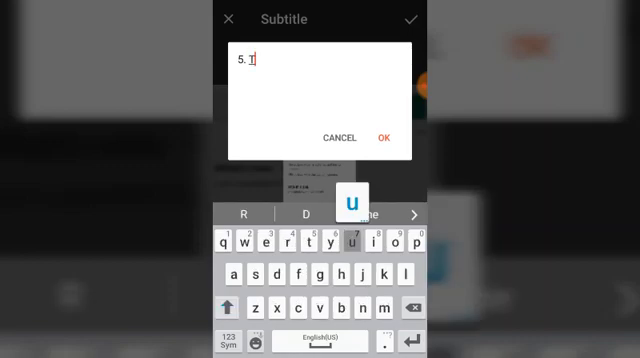
type("ub bud")
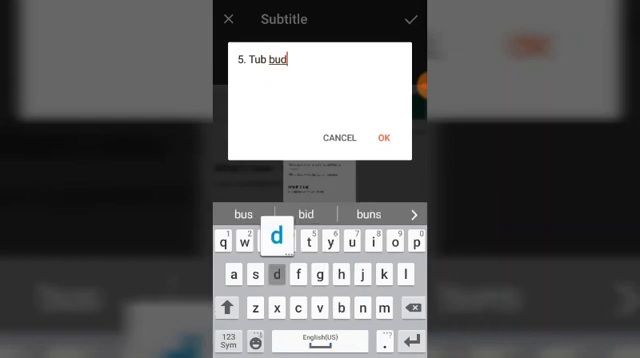
left_click(388, 136)
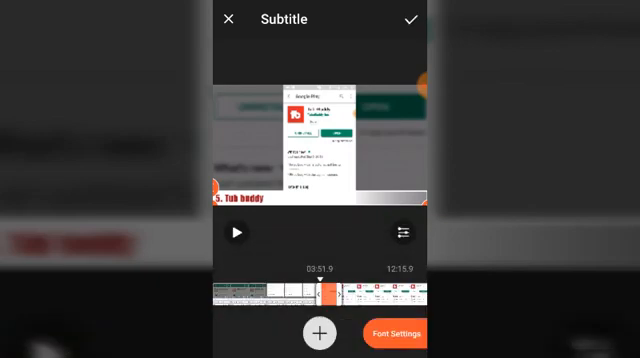
left_click(228, 18)
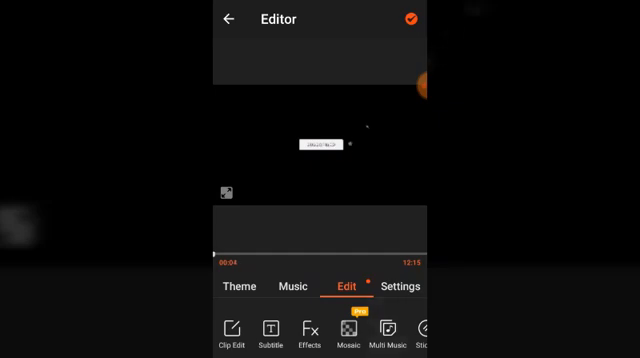
Step: Add a cartoon face sticker and drag it toward the upper left of the frame
scroll("left", 3)
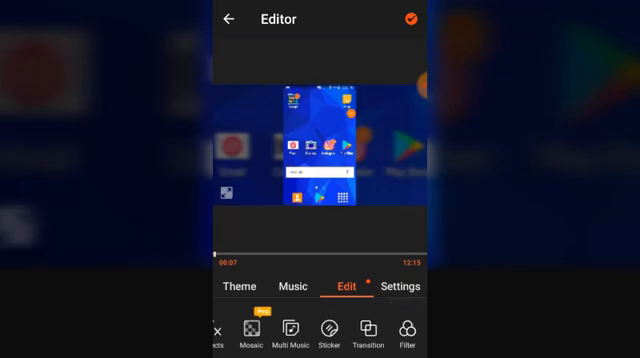
left_click(328, 338)
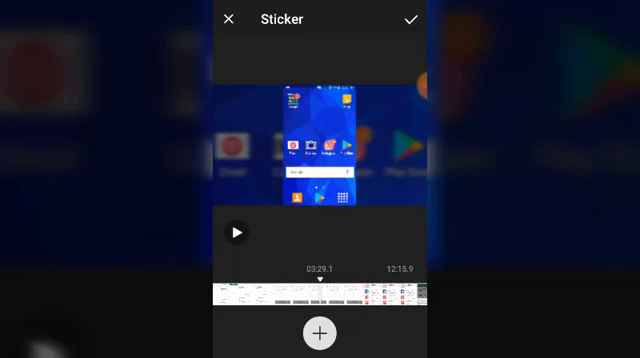
left_click(318, 332)
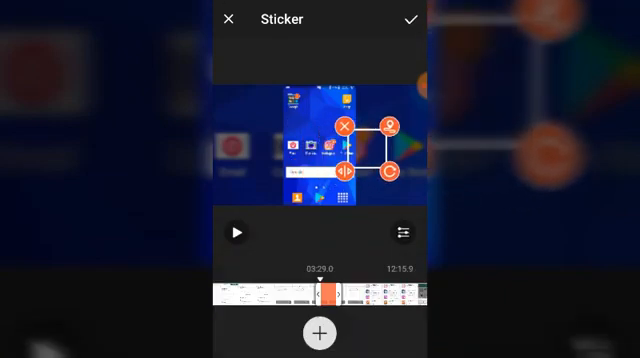
left_click_drag(350, 156, 224, 120)
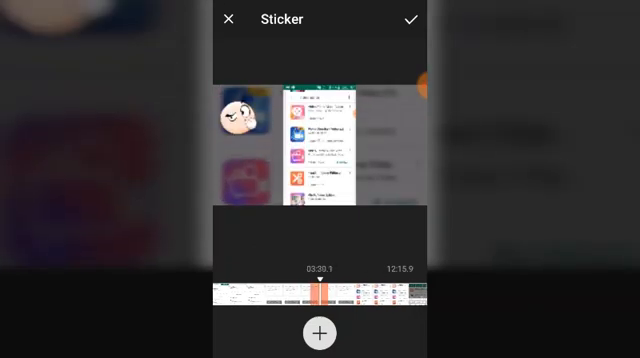
Step: Confirm the added sticker and return to the main VideoShow editor
left_click(230, 20)
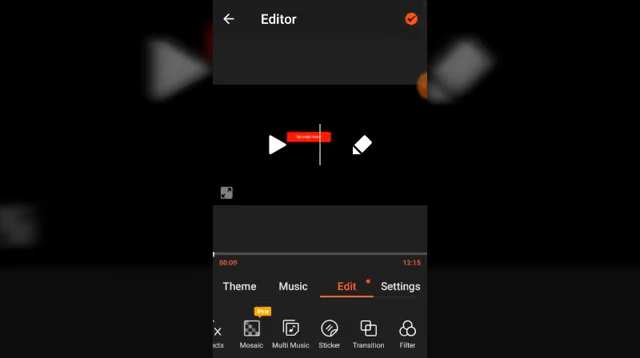